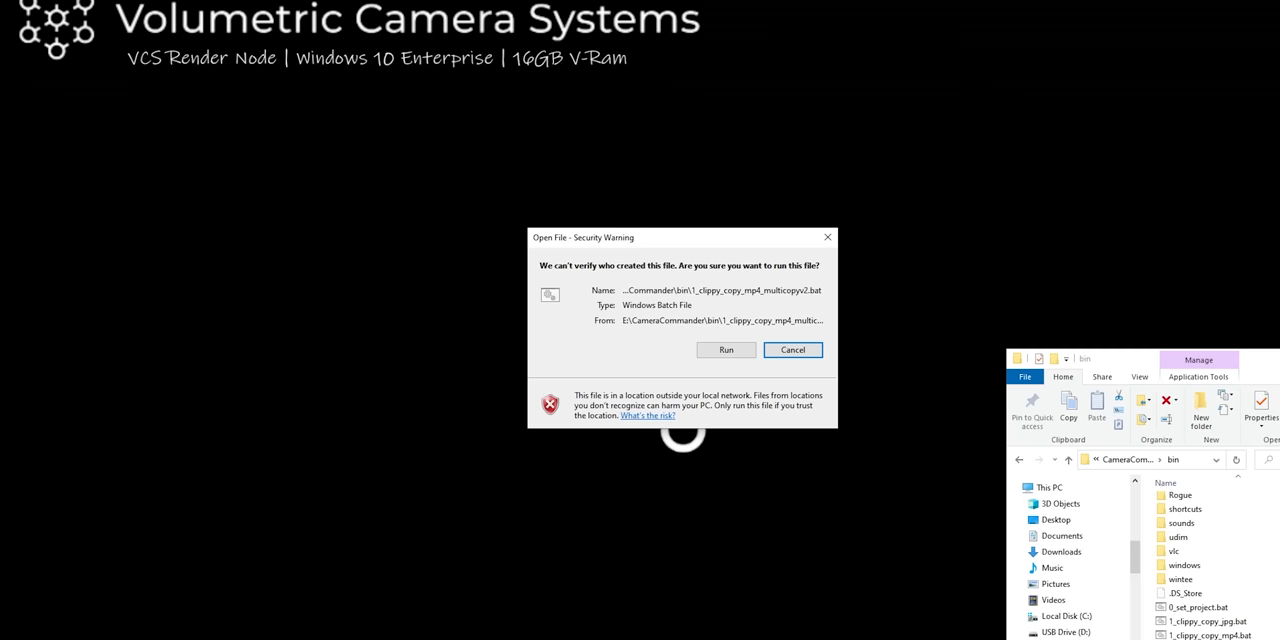
- Run the ClippyCopy batch file past the security warning, then scroll the Poisson point process article
{"action": "left_click", "coordinate": [725, 349]}
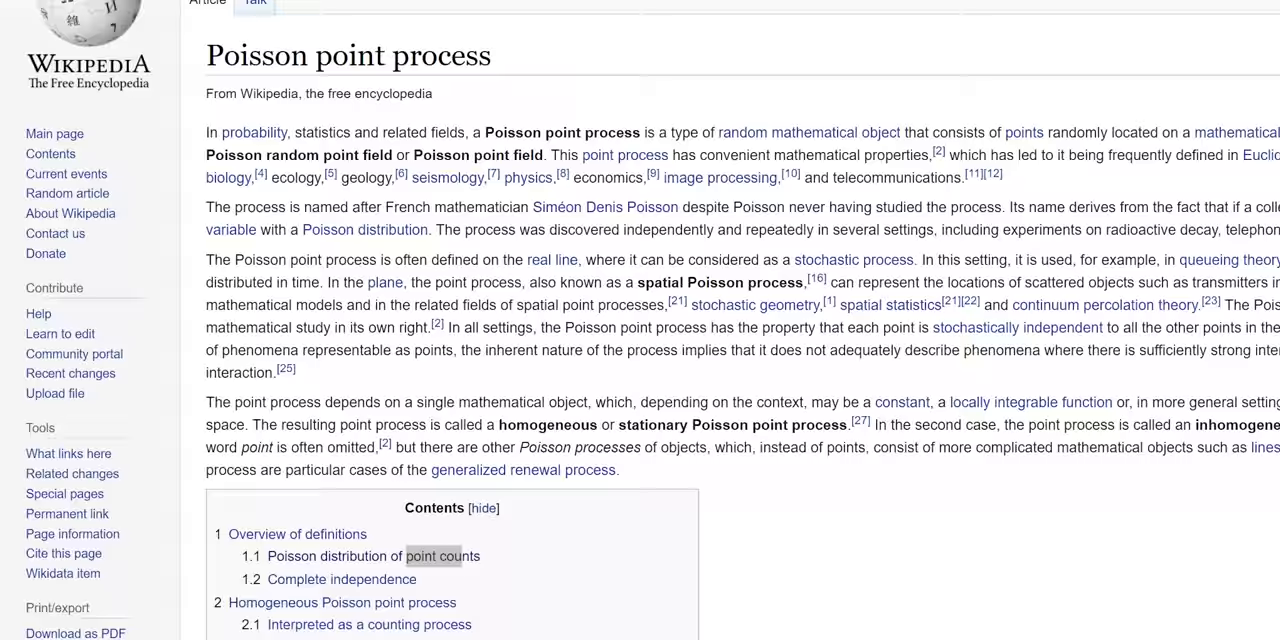
{"action": "scroll", "scroll_direction": "down", "scroll_amount": 3}
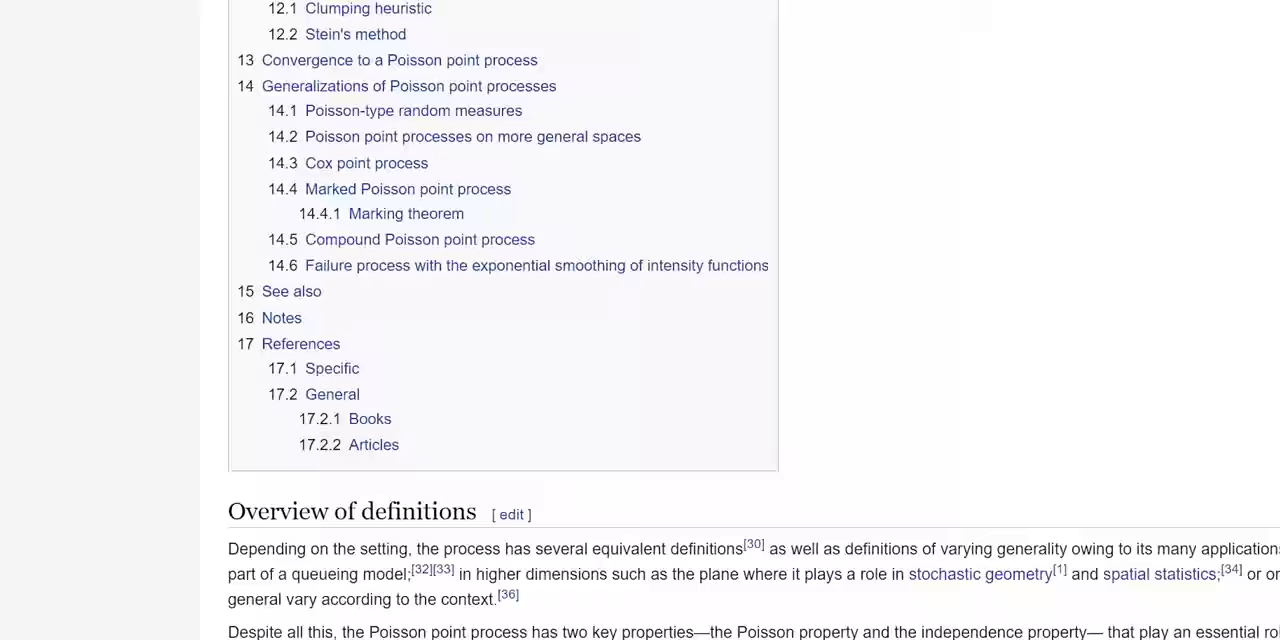